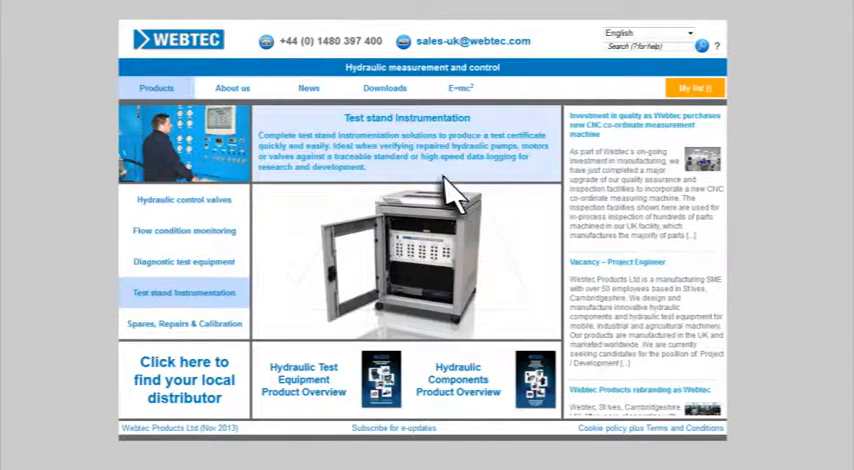
- Reach the Literature list of sales brochures and technical bulletins under Downloads
{"action": "left_click", "coordinate": [384, 88]}
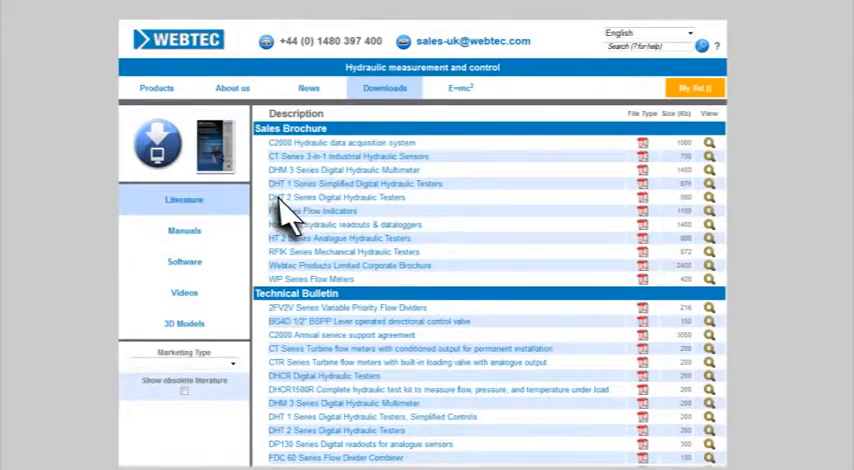
{"action": "left_click", "coordinate": [184, 260]}
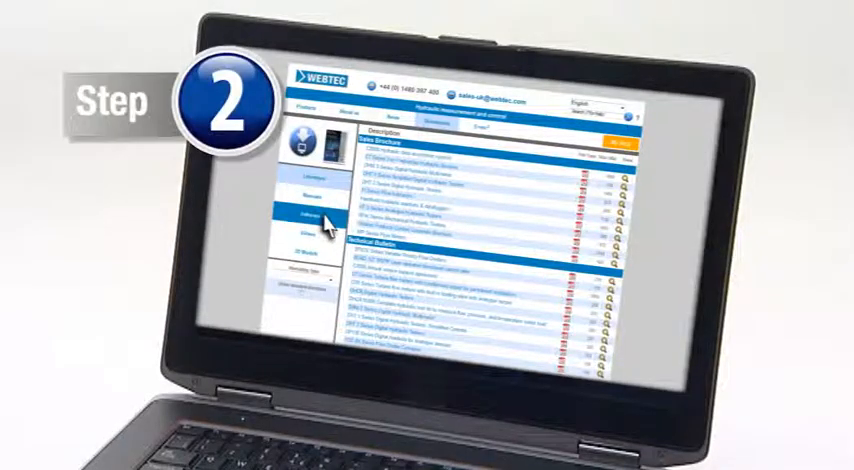
- Switch the Downloads sidebar to the Software section
{"action": "left_click", "coordinate": [310, 214]}
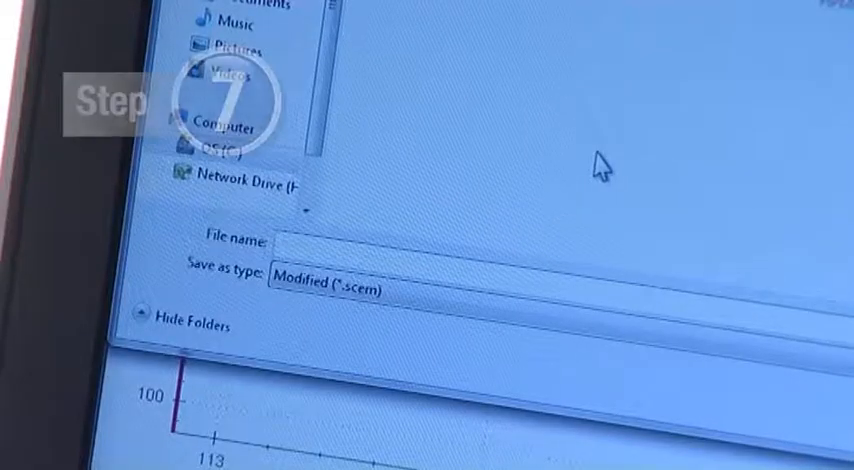
- Enter 'Pressure test 1' as the file name for the .scem measurement file
{"action": "type", "text": "Pressur"}
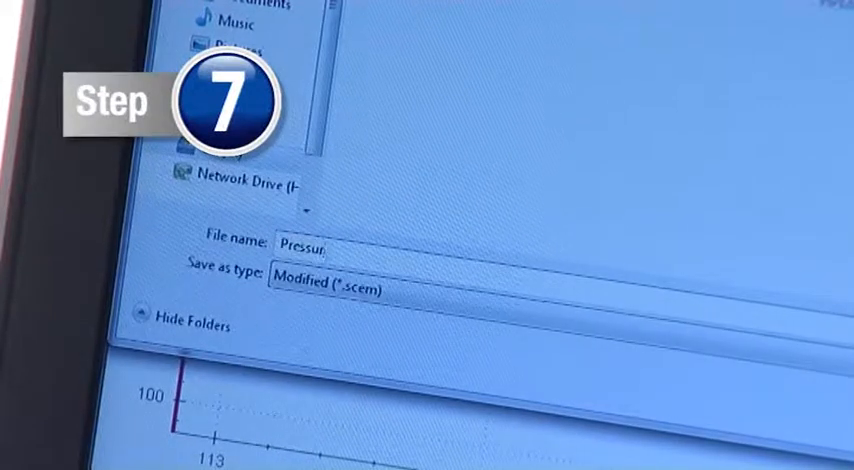
{"action": "type", "text": "Pressure test 1"}
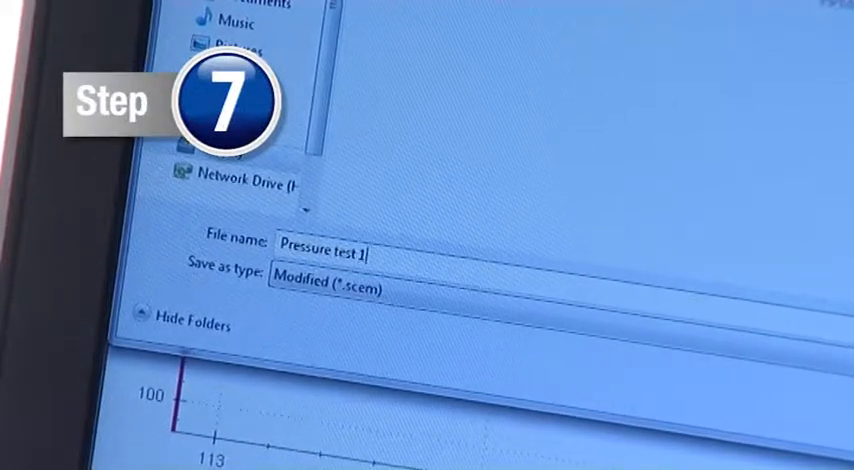